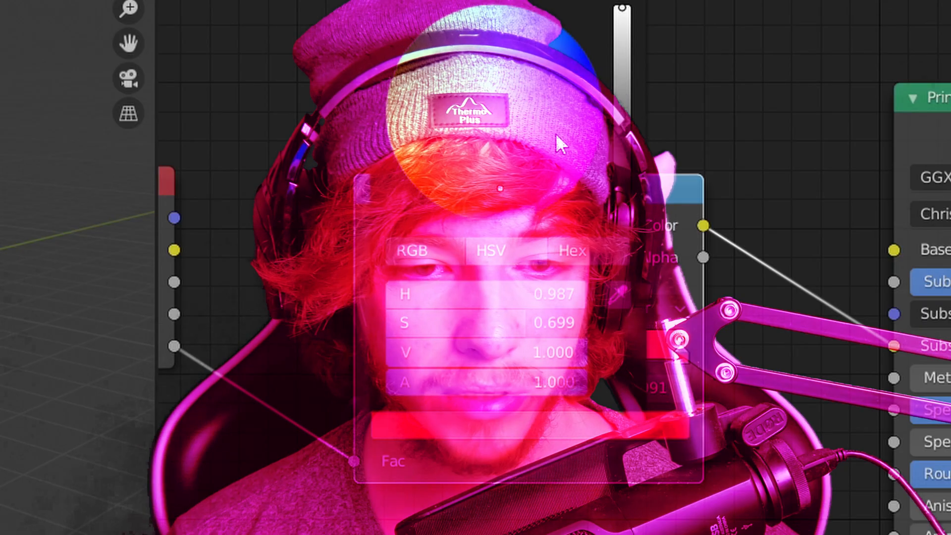
- Open the ColorRamp's Linear interpolation dropdown to show its interpolation modes
click(641, 293)
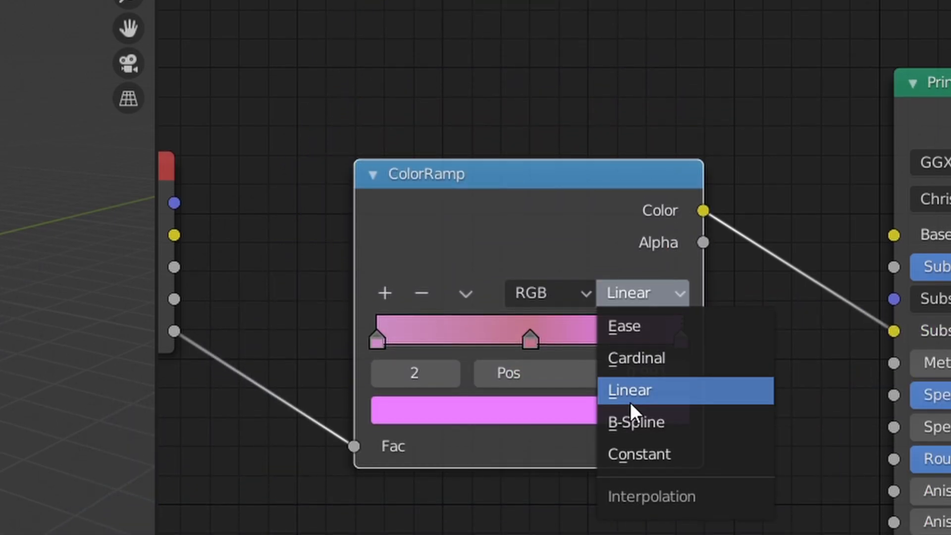